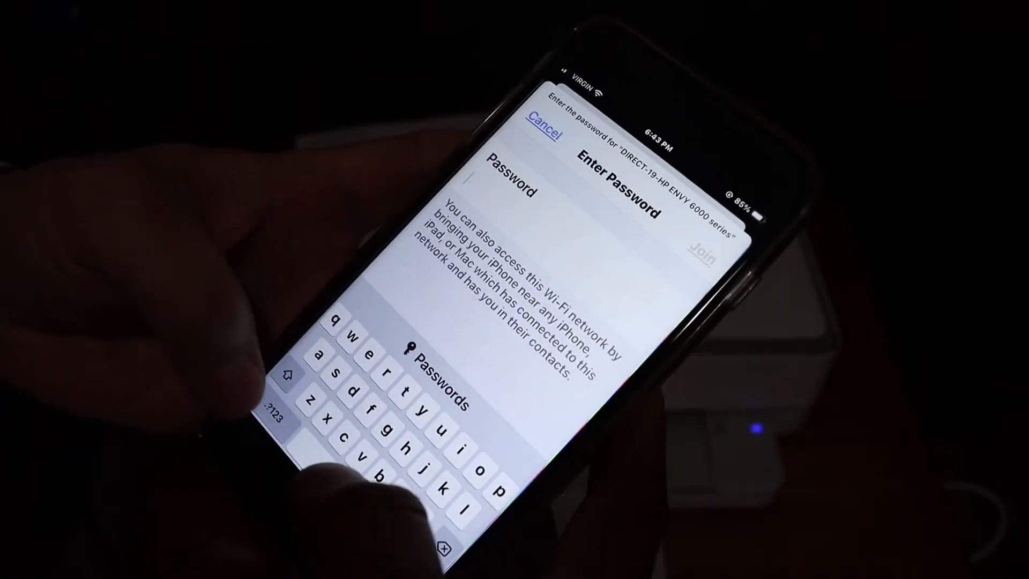
Join the DIRECT-19-HP ENVY 6000 series Wi-Fi Direct network with its password.
{"action": "left_click", "coordinate": [275, 412]}
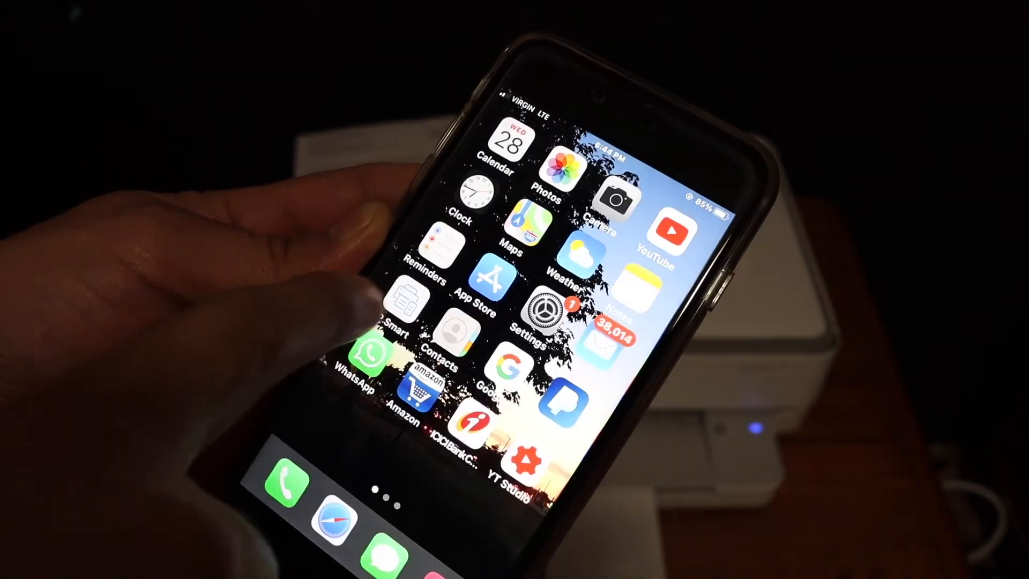
Launch HP Smart and add the nearby HP ENVY 6000 series printer.
{"action": "left_click", "coordinate": [399, 304]}
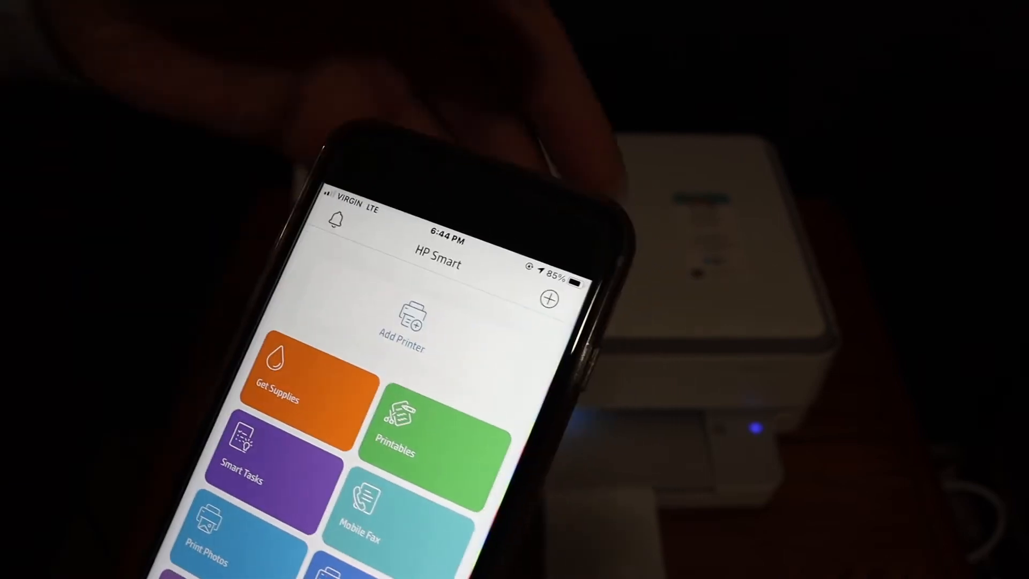
{"action": "left_click", "coordinate": [549, 299]}
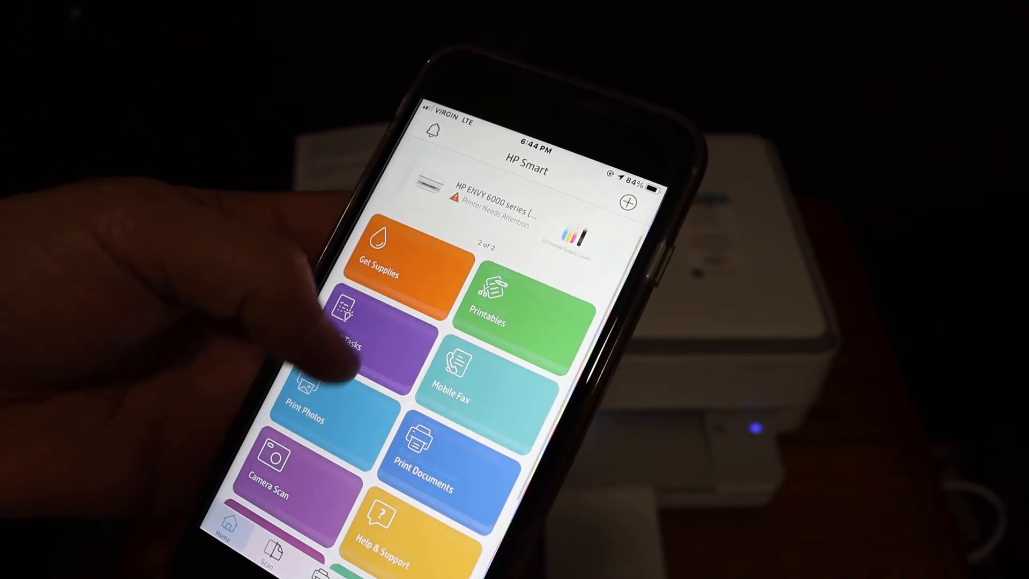
Review the scanned printer information page in Preview, then back out of it.
{"action": "scroll", "scroll_direction": "down", "scroll_amount": 3}
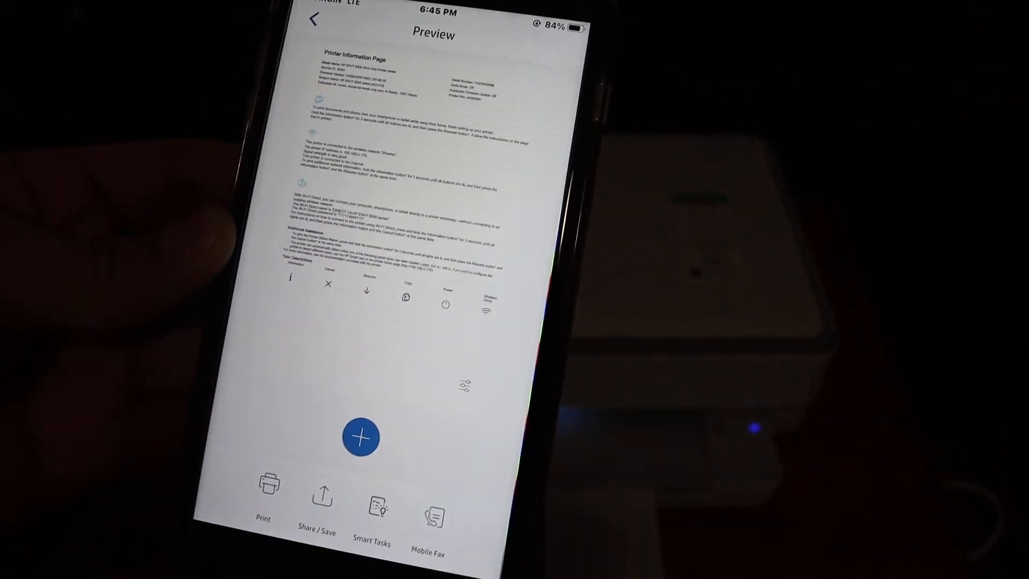
{"action": "left_click", "coordinate": [361, 438]}
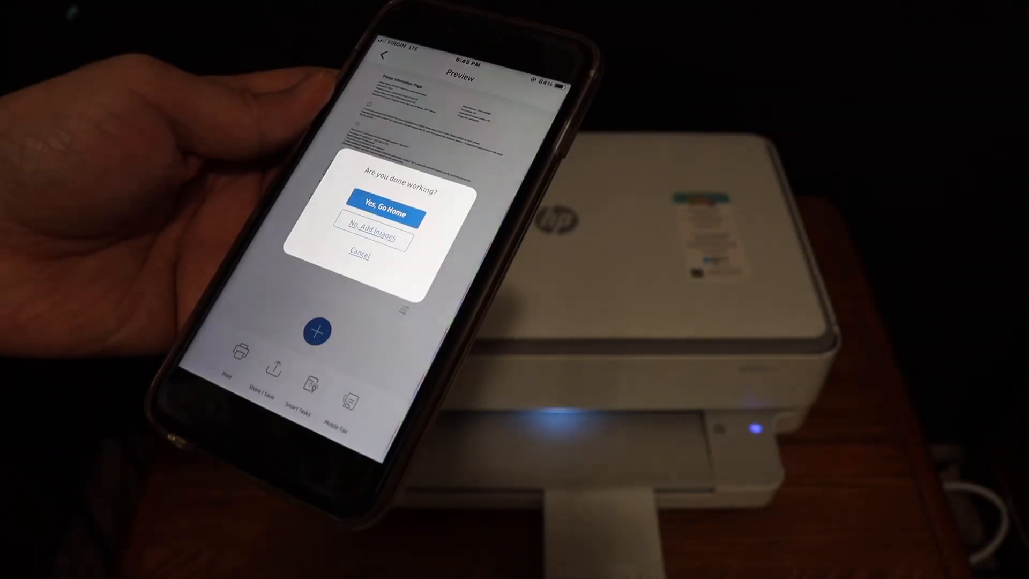